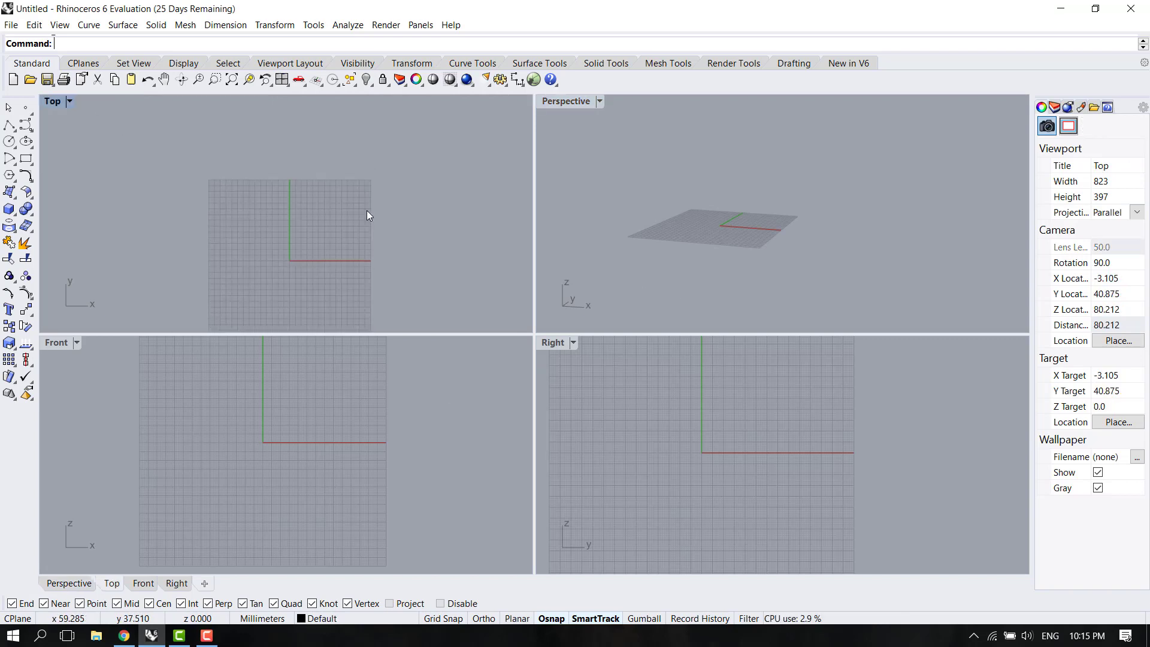
- Maximize the Top viewport and start a Control Point Curve, placing the first outline points
double_click(52, 101)
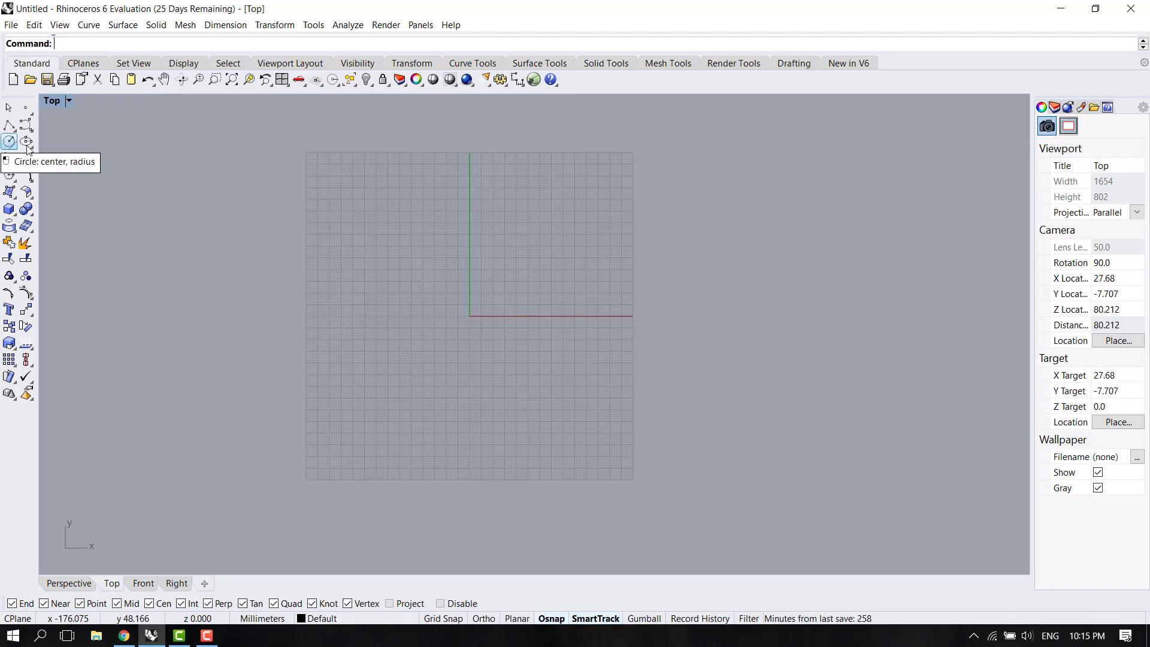
left_click(26, 125)
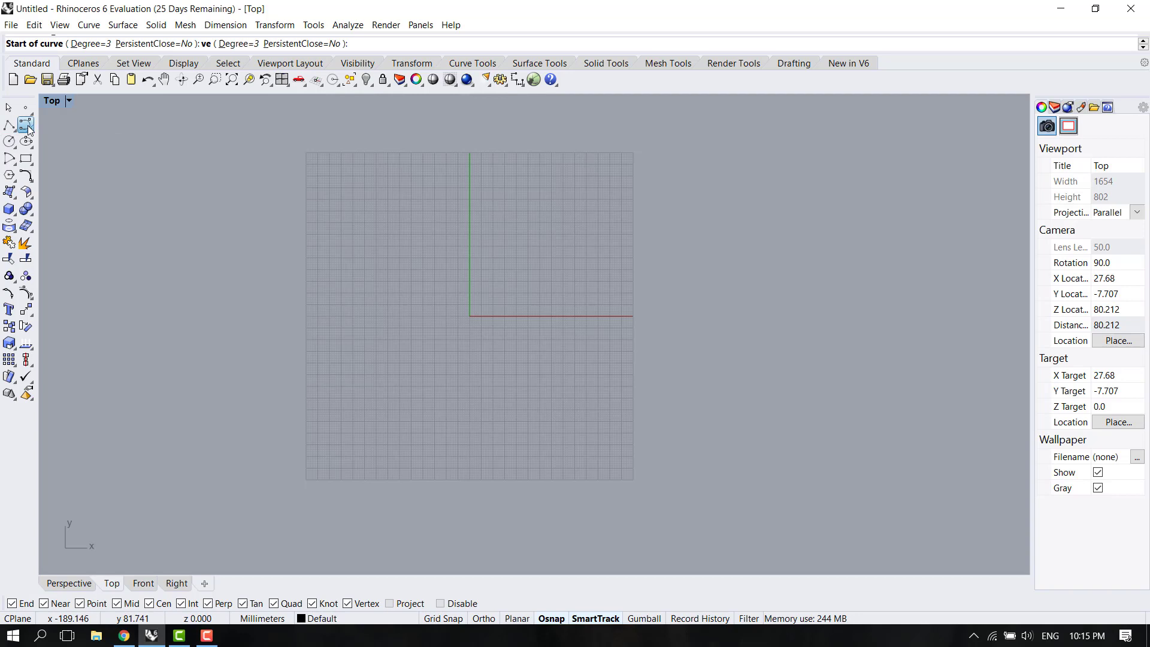
left_click(519, 219)
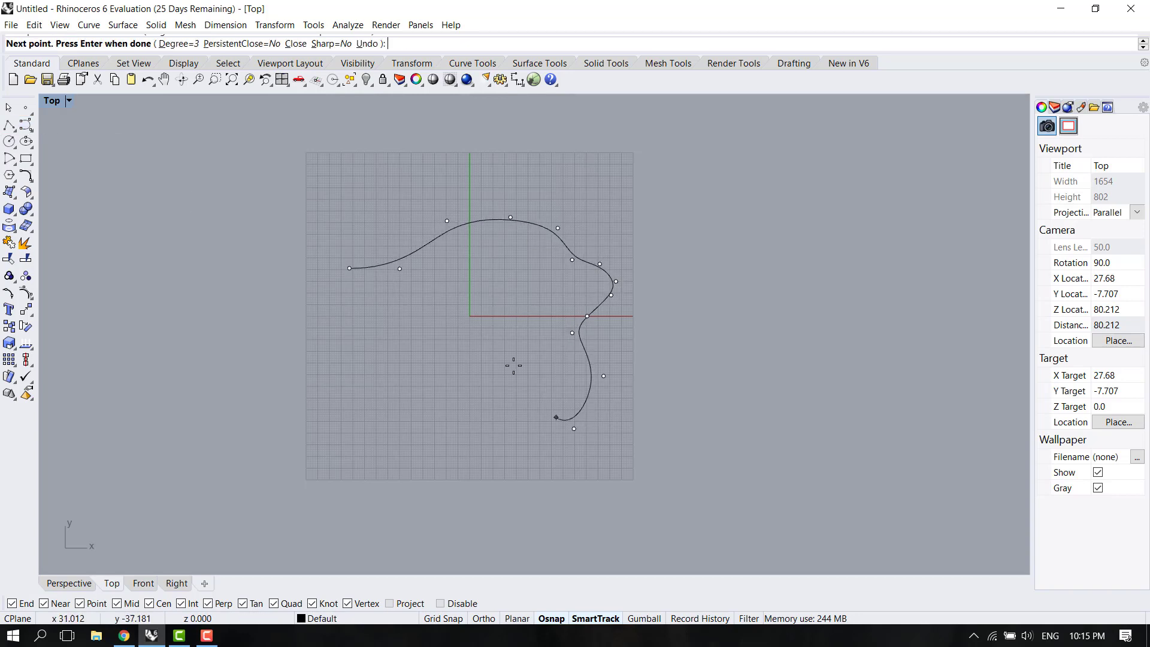
left_click(337, 278)
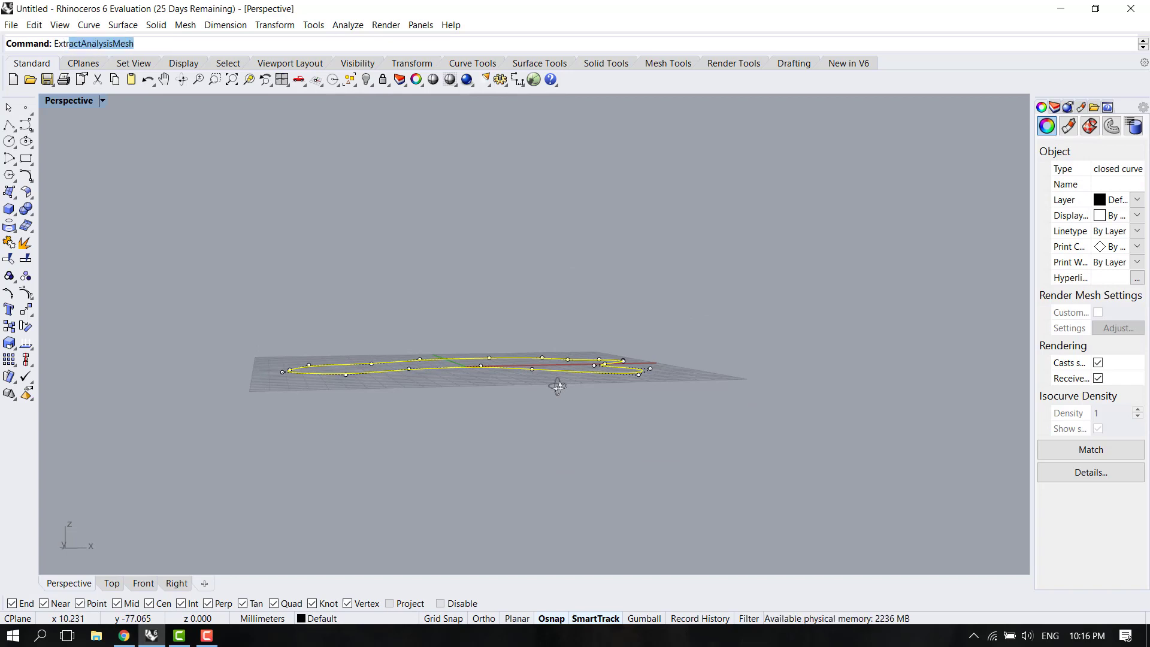
- Extrude the closed outline curve upward with ExtrudeCrv into a tall wavy wall
type("ExtrudeCrv")
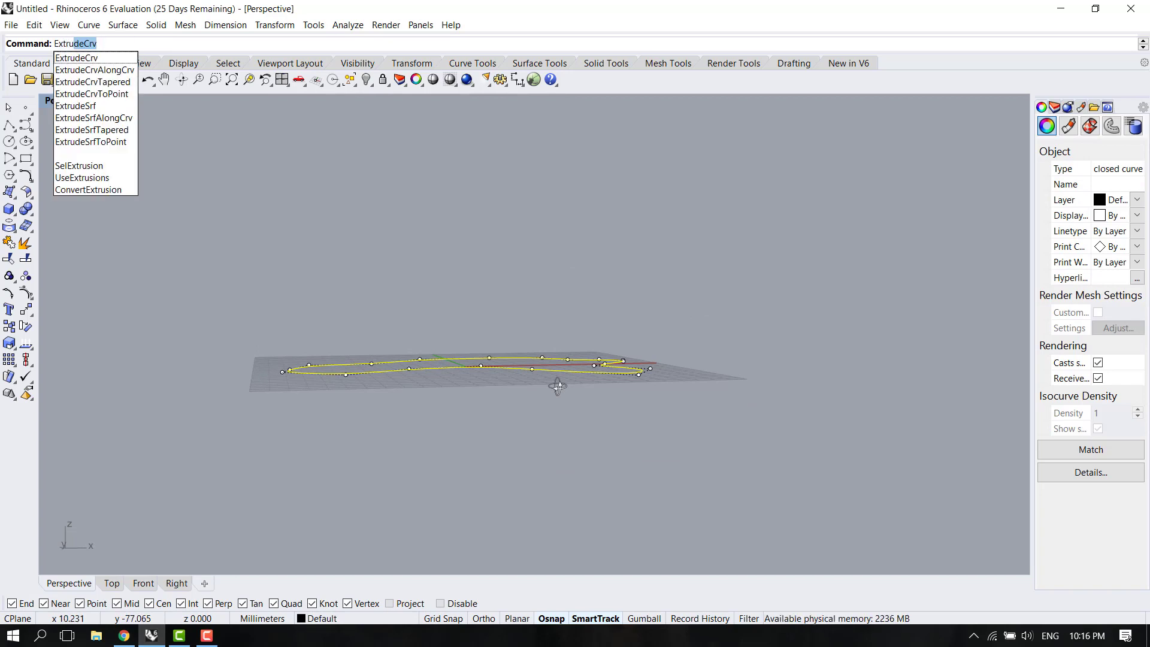
mouse_move(472, 369)
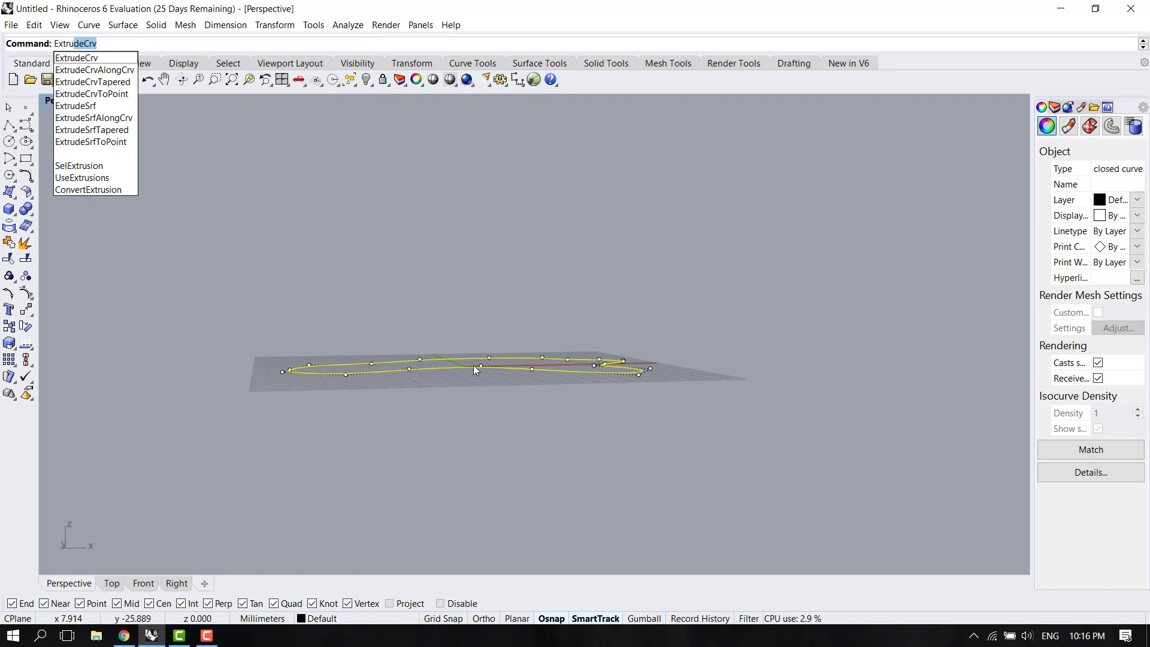
mouse_move(90, 56)
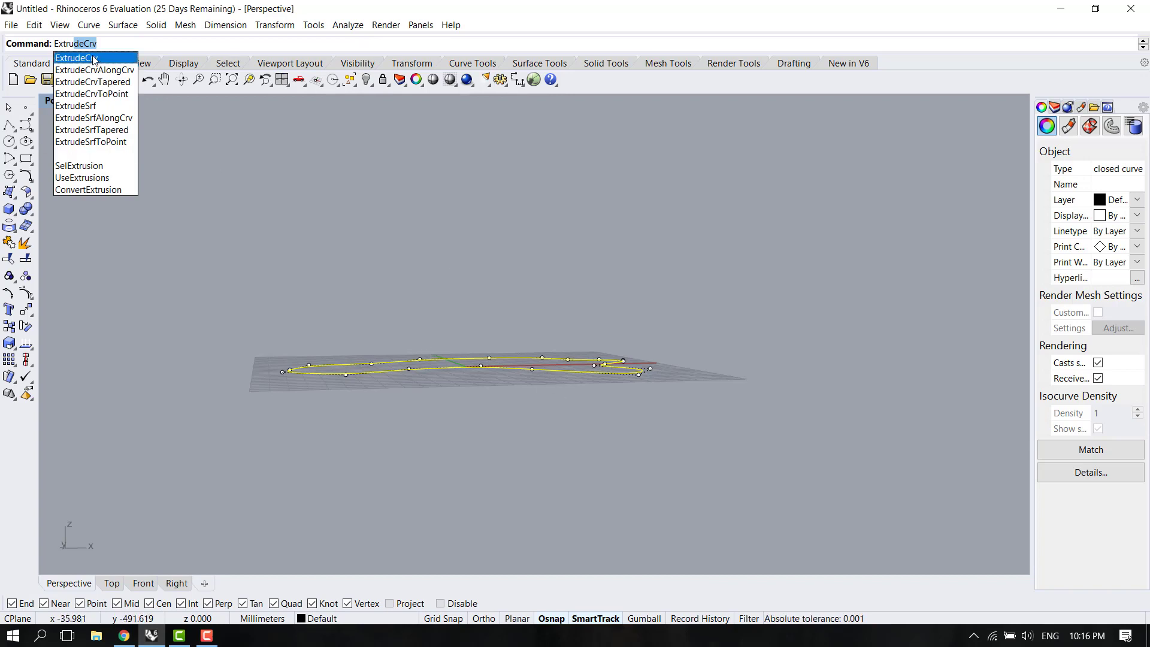
left_click(81, 56)
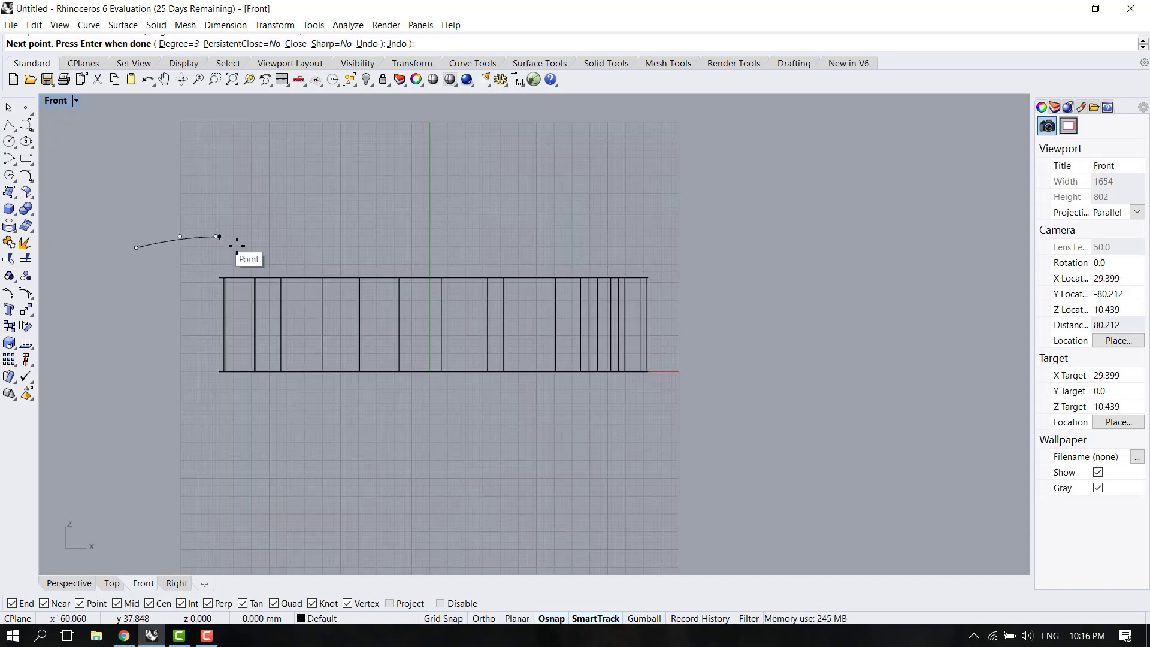
- Finish the upper wavy curve across the wall and start the lower one near its base
left_click(400, 310)
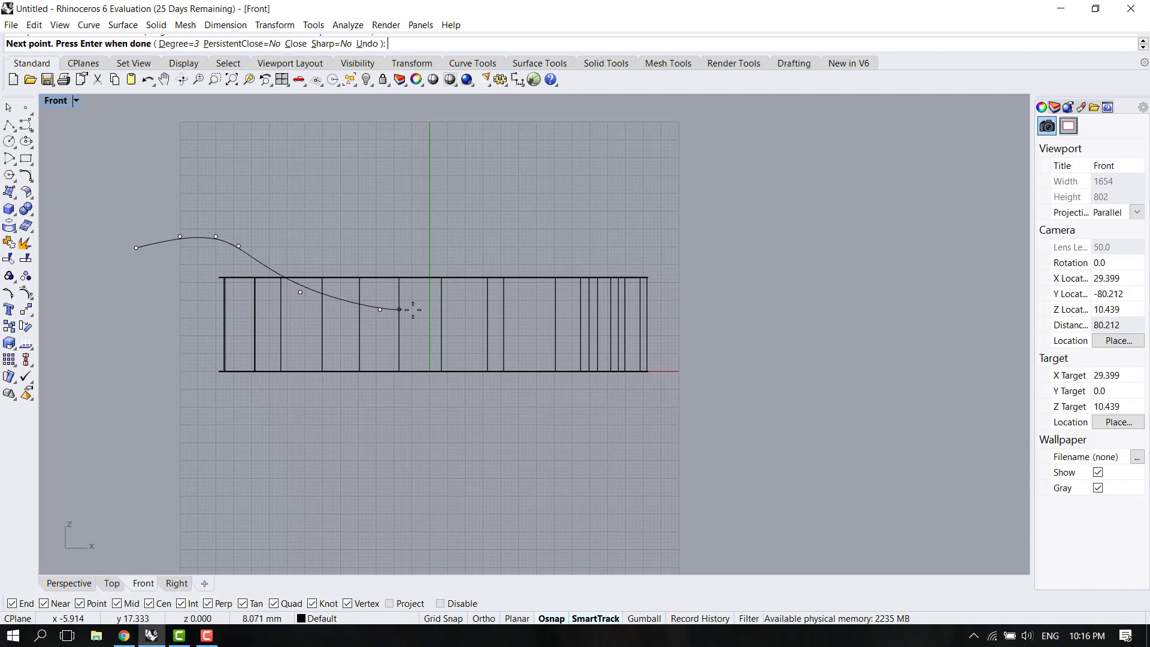
left_click(582, 253)
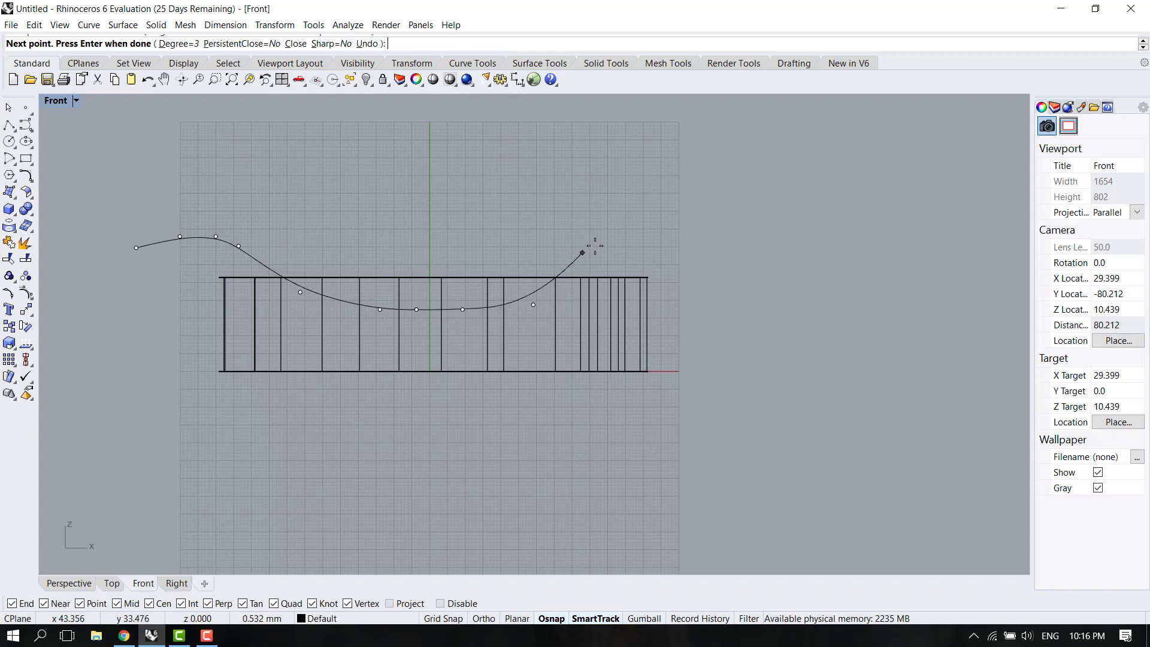
key("Enter")
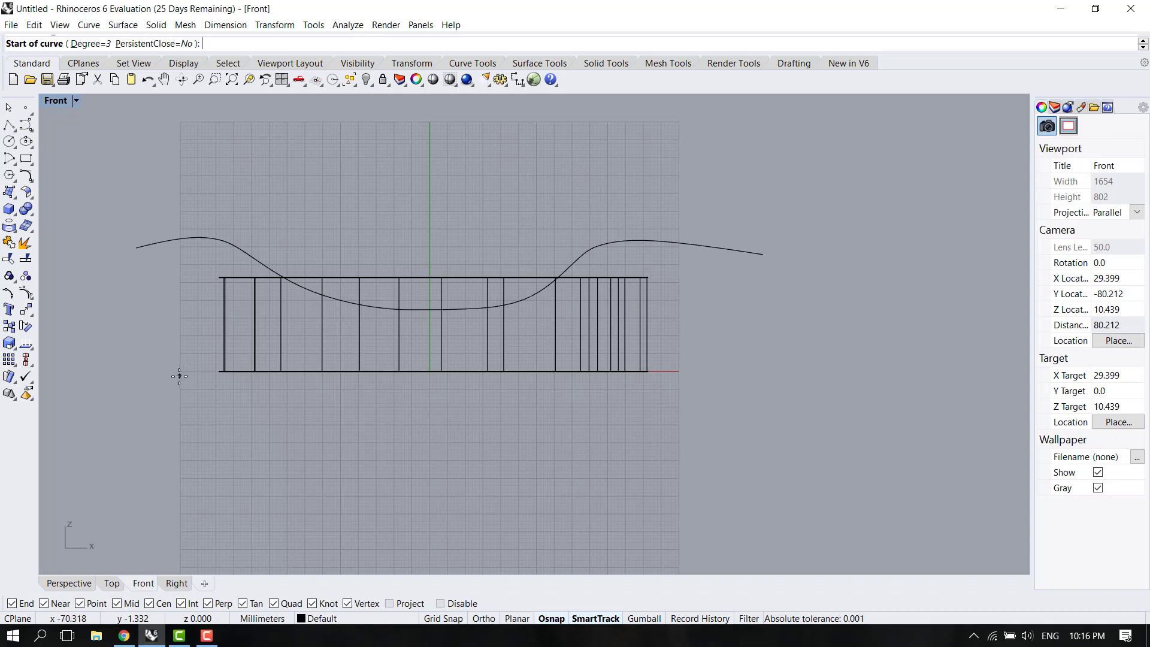
left_click(181, 377)
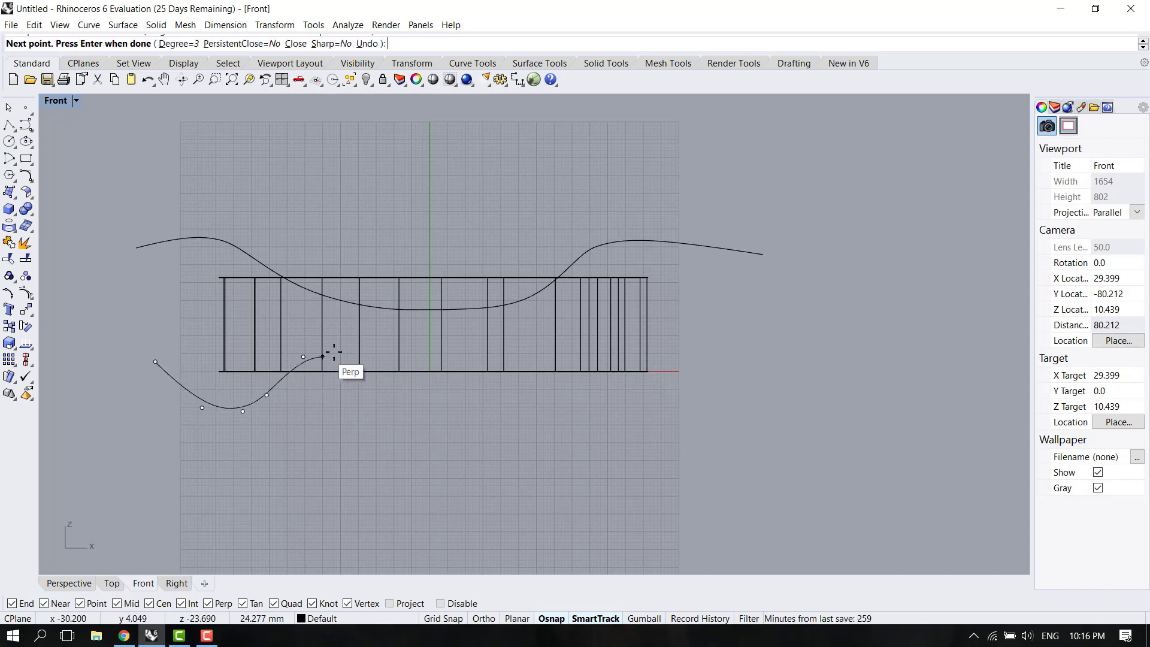
left_click(436, 375)
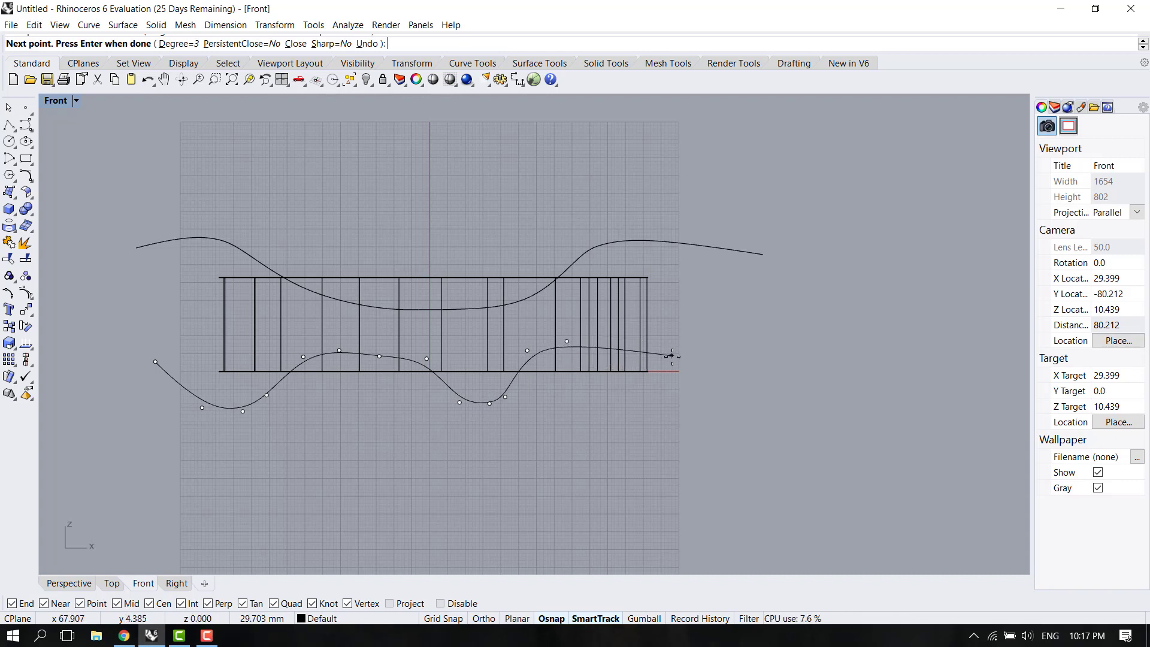
mouse_move(775, 368)
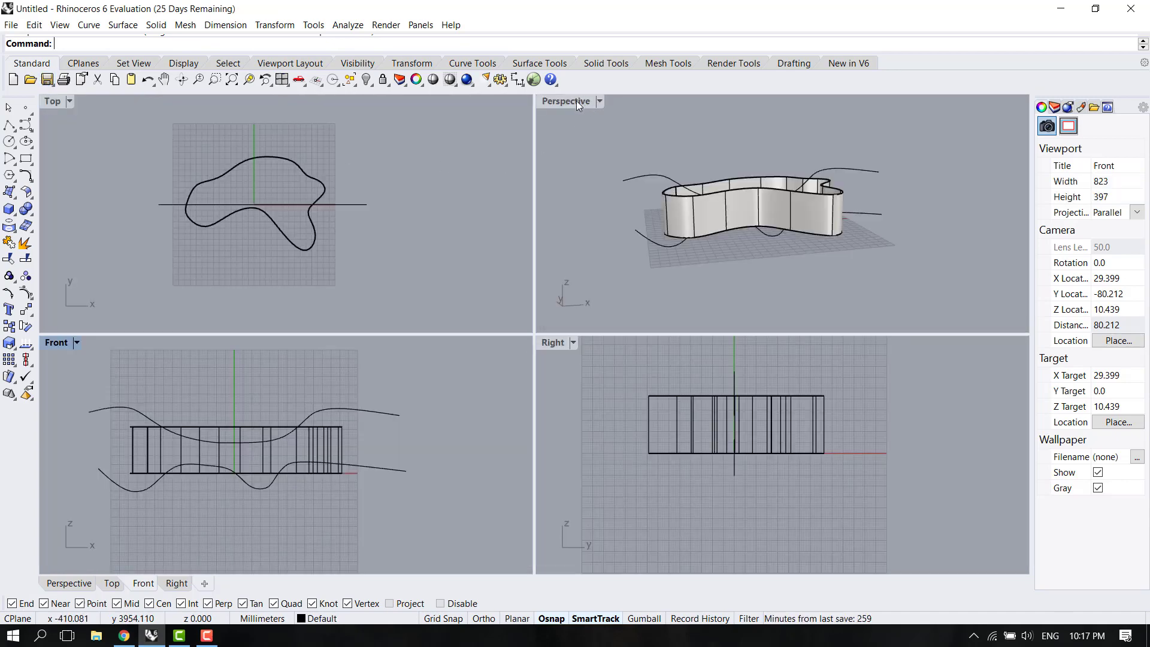
- Maximize the Perspective viewport and orbit to see the wall from the front
double_click(565, 100)
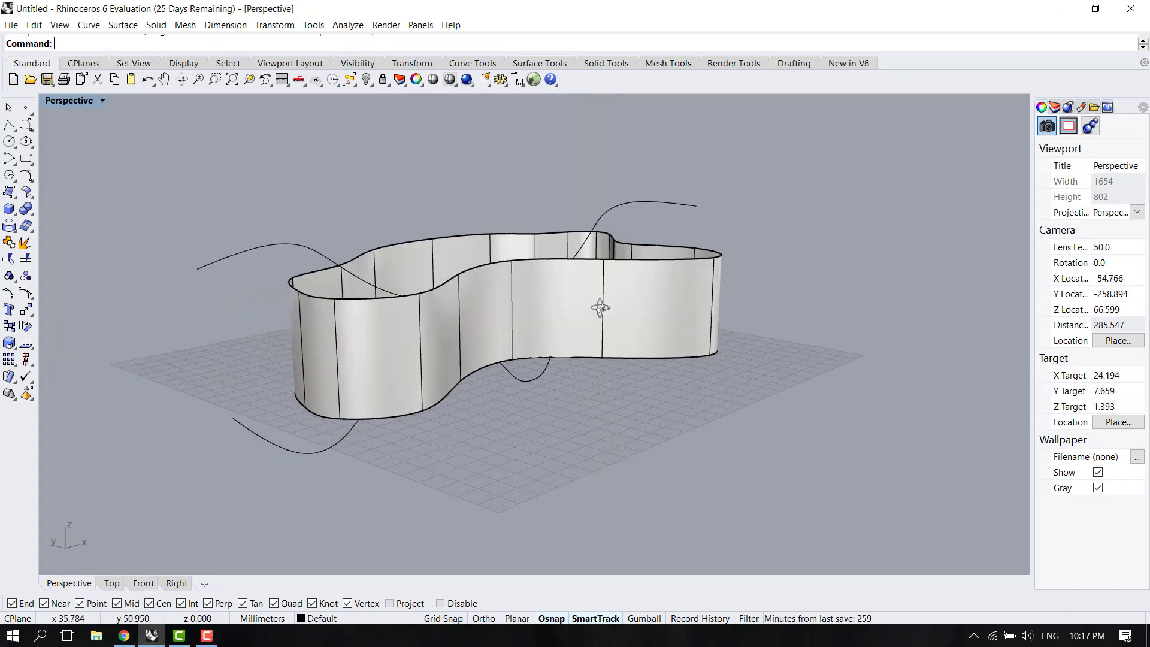
left_click_drag(600, 307, 565, 358)
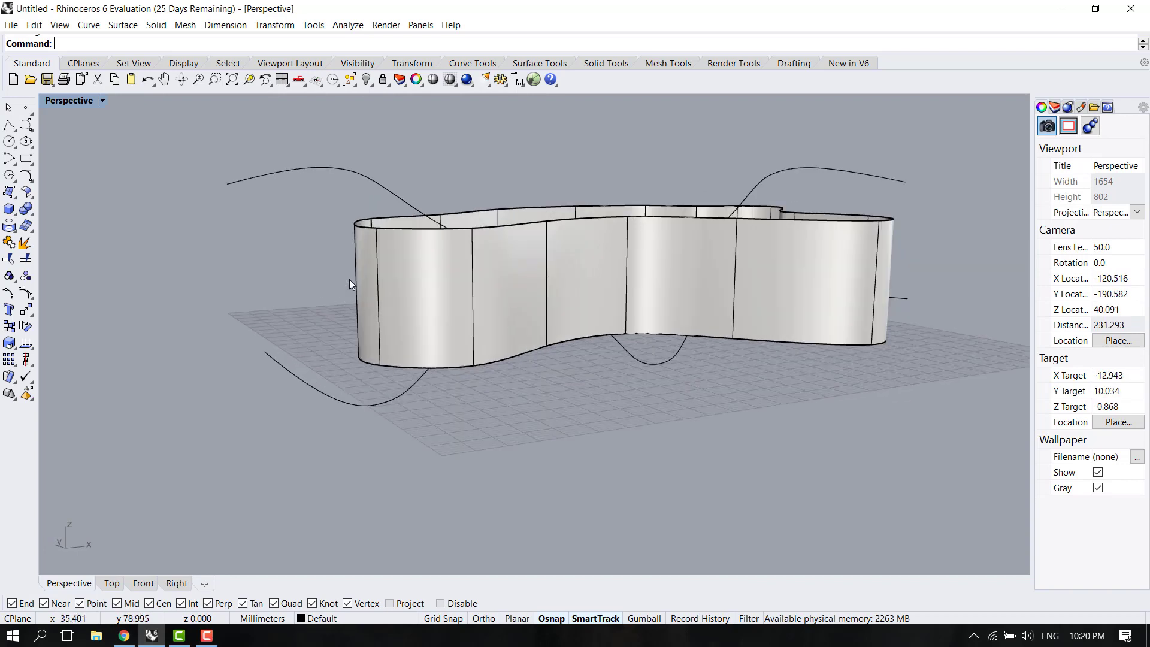
- Run Curve from 2 Views on the upper curve and outline, then inspect the new 3D loop
left_click(89, 25)
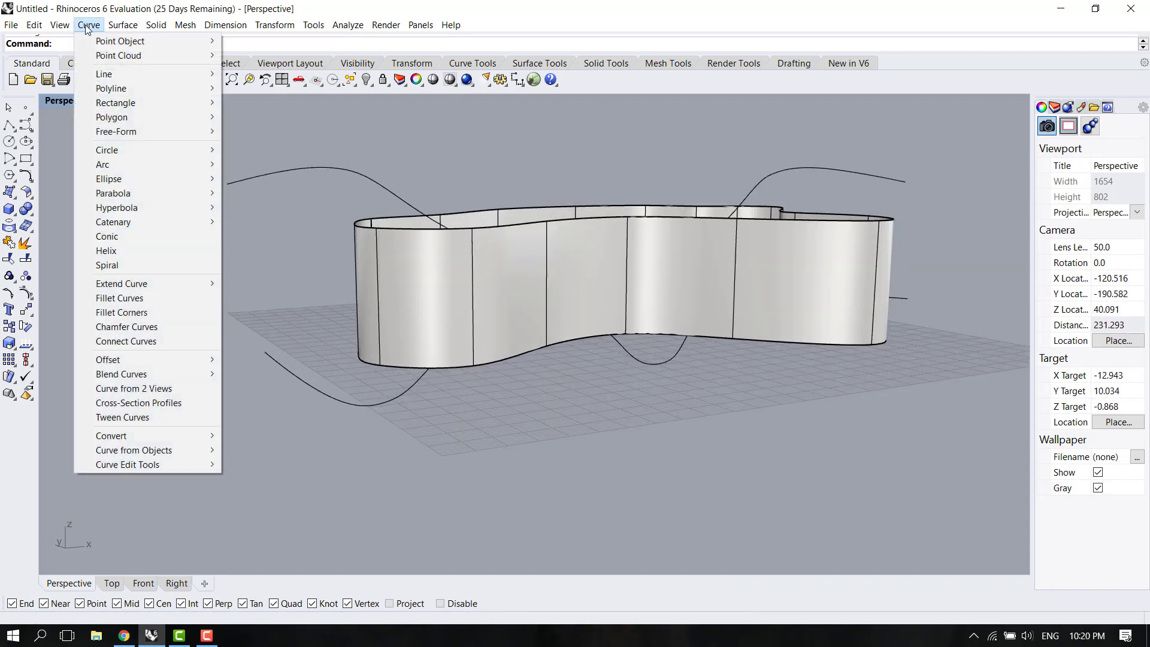
mouse_move(121, 374)
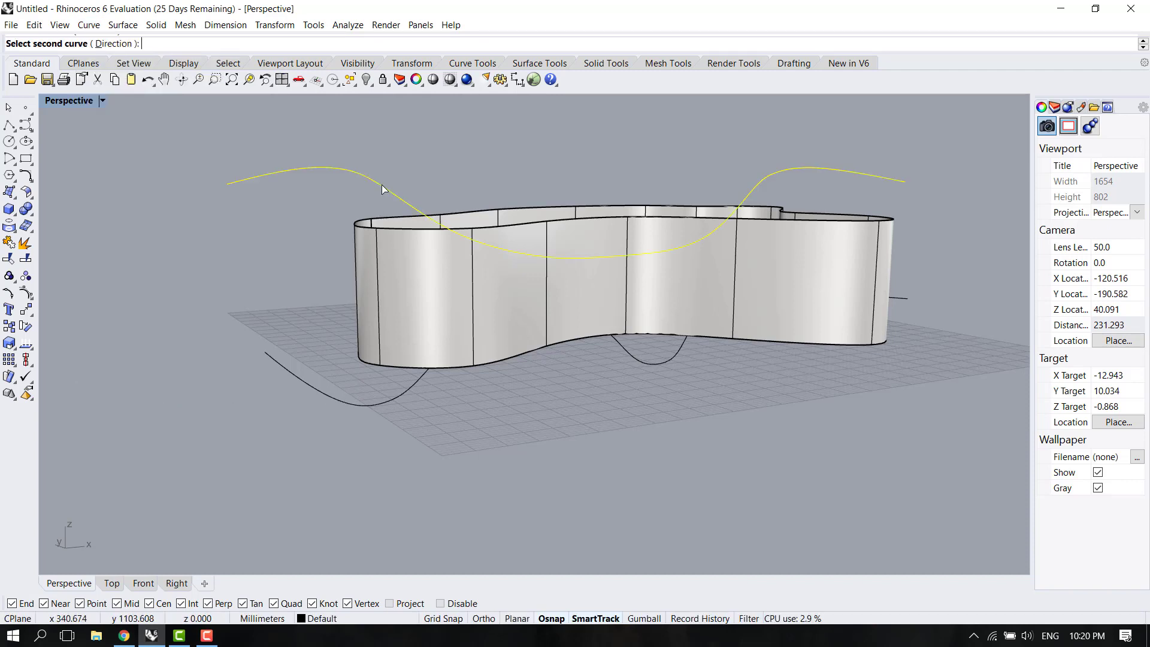
mouse_move(402, 233)
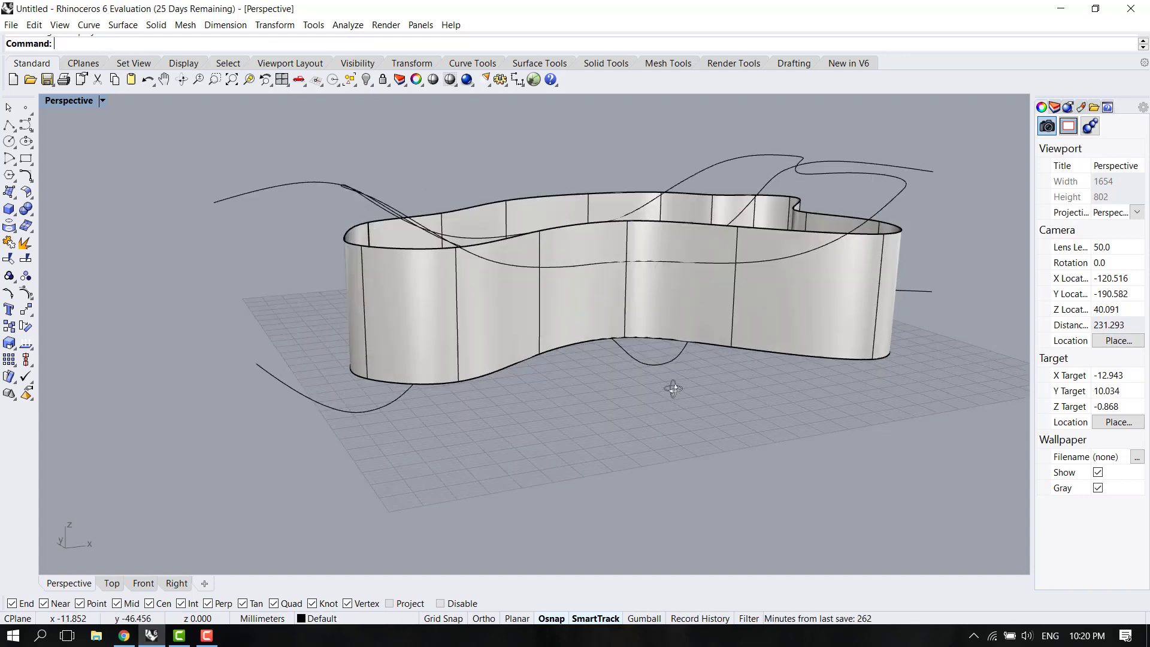
left_click_drag(672, 388, 694, 275)
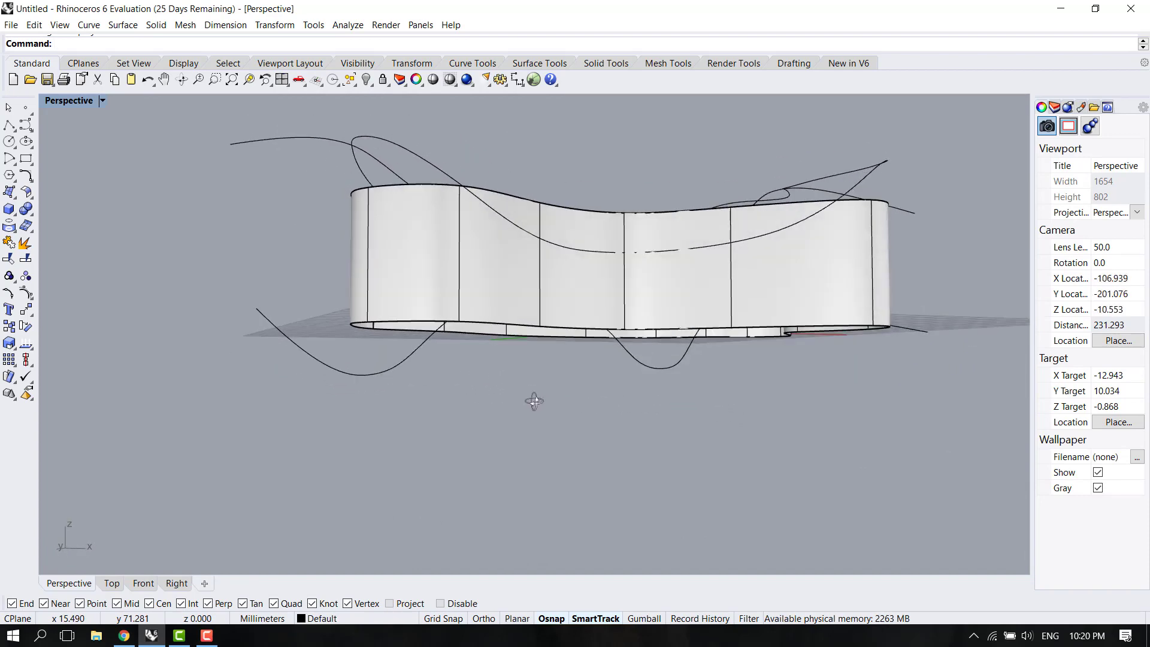
- Run Curve from 2 Views again with the lower curve, picking the curve over the extrusion edge
left_click(88, 25)
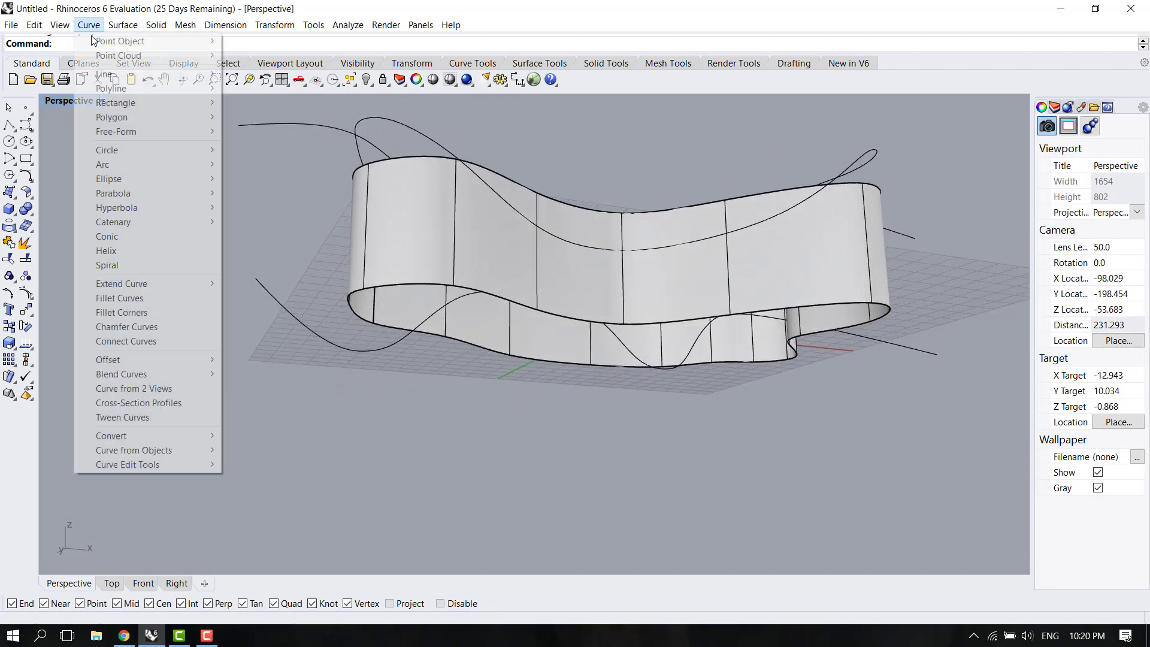
mouse_move(139, 393)
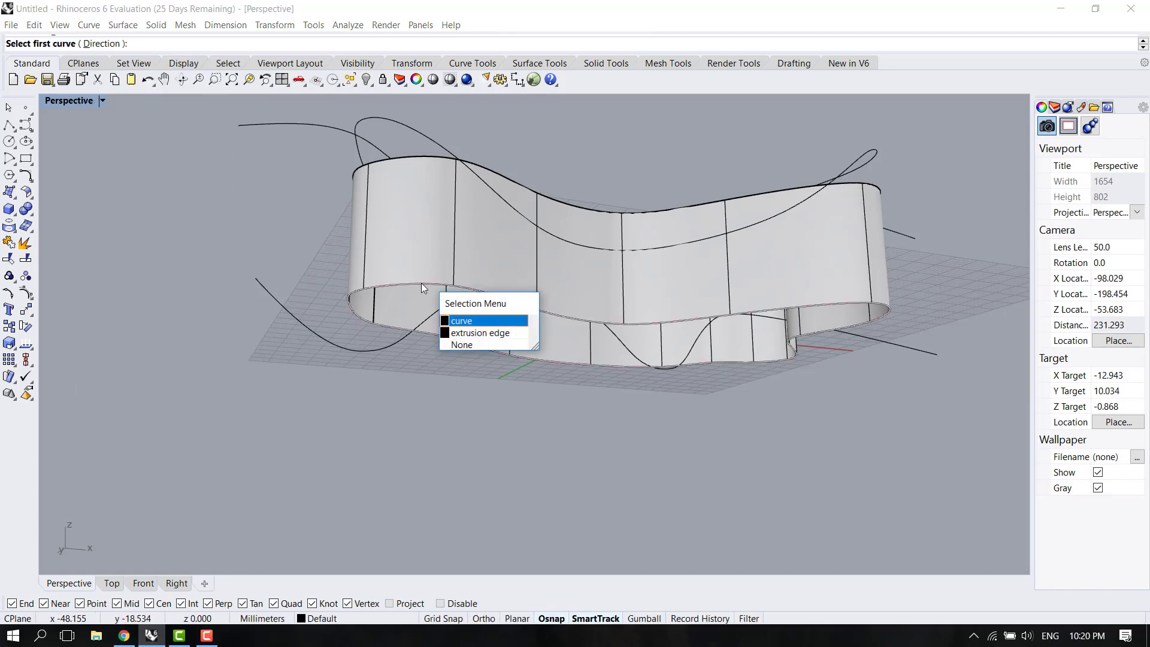
left_click(462, 320)
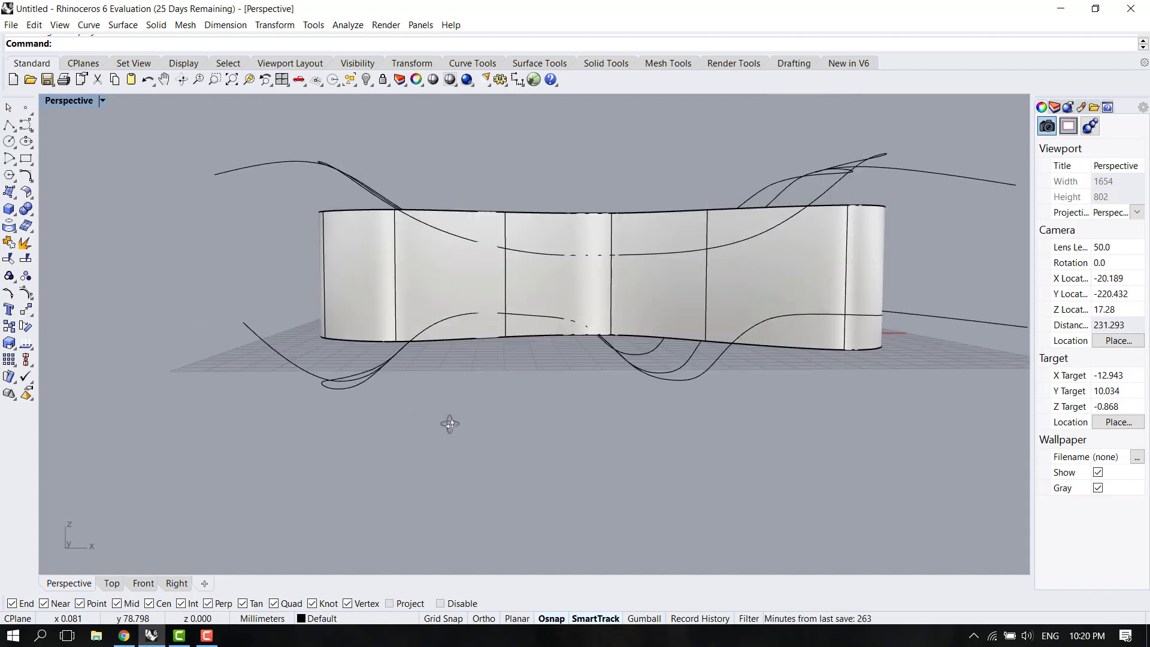
left_click_drag(449, 422, 245, 233)
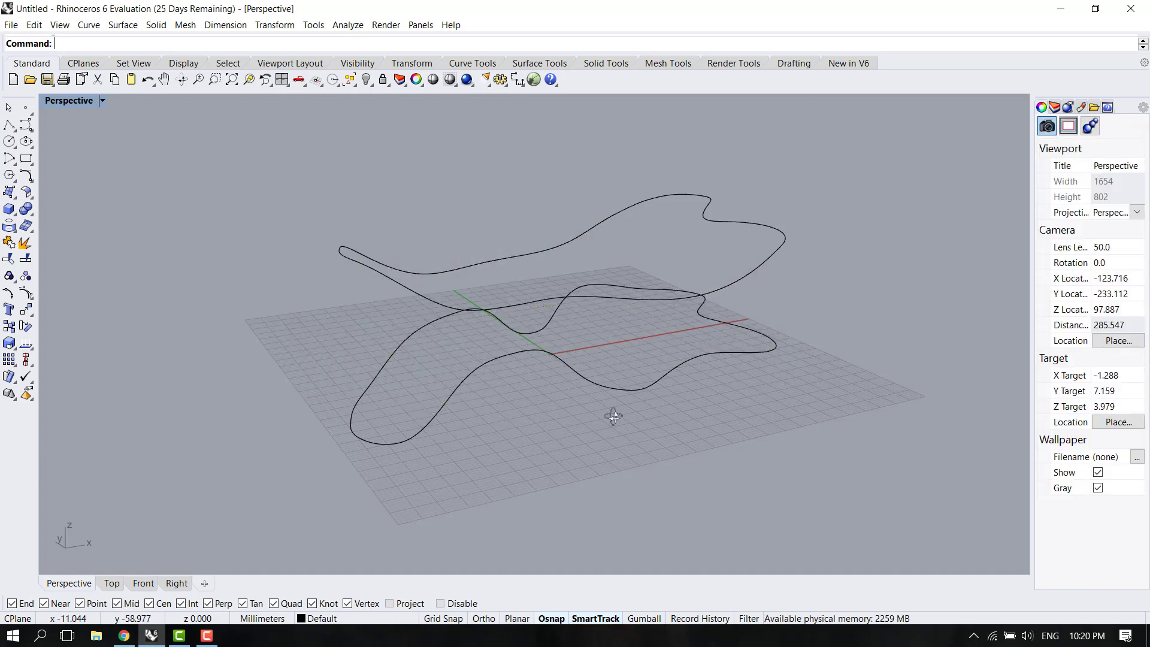
- Orbit around the two wavy loops to line up their left ends for the connecting line
left_click_drag(612, 416, 571, 405)
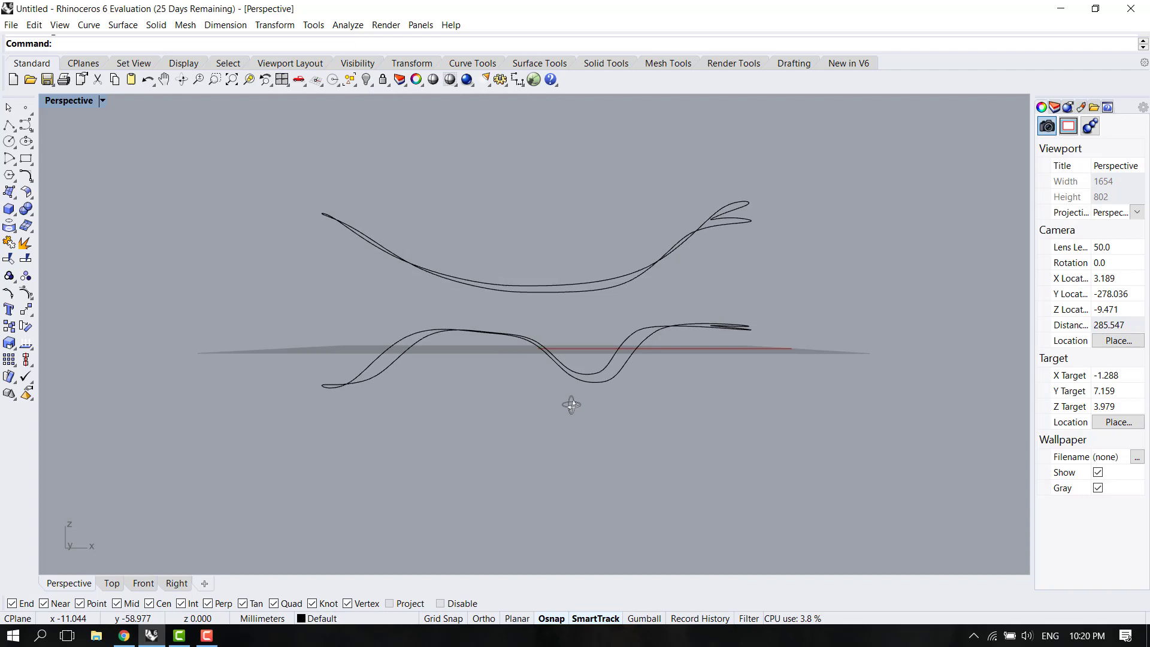
left_click_drag(571, 405, 625, 420)
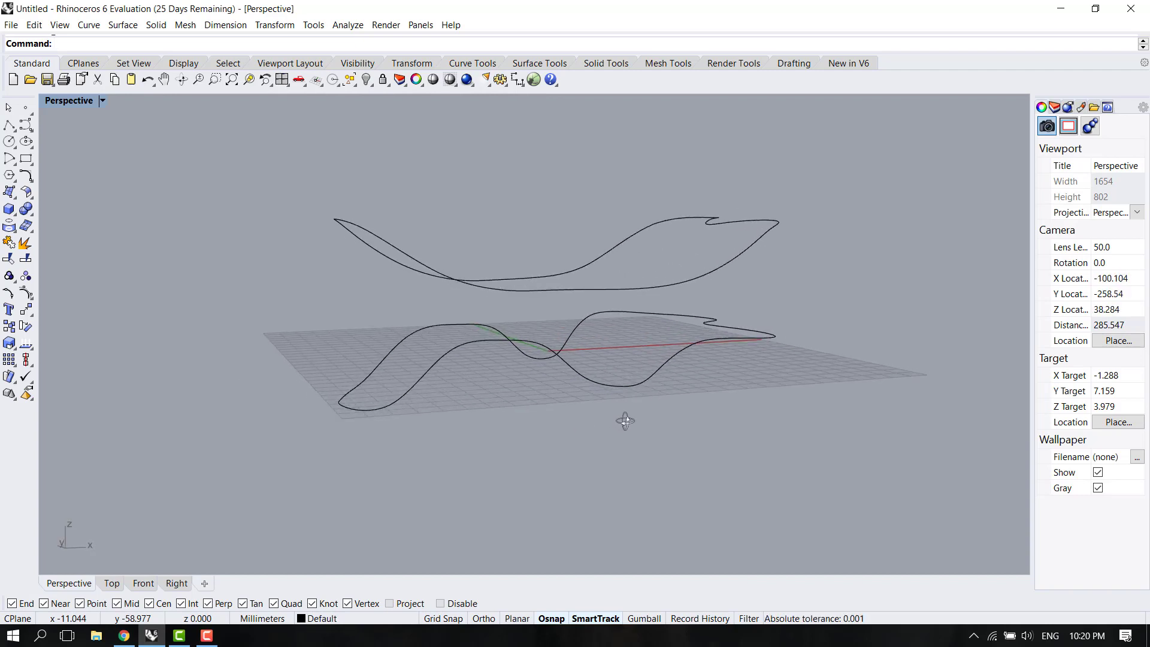
left_click_drag(625, 420, 546, 363)
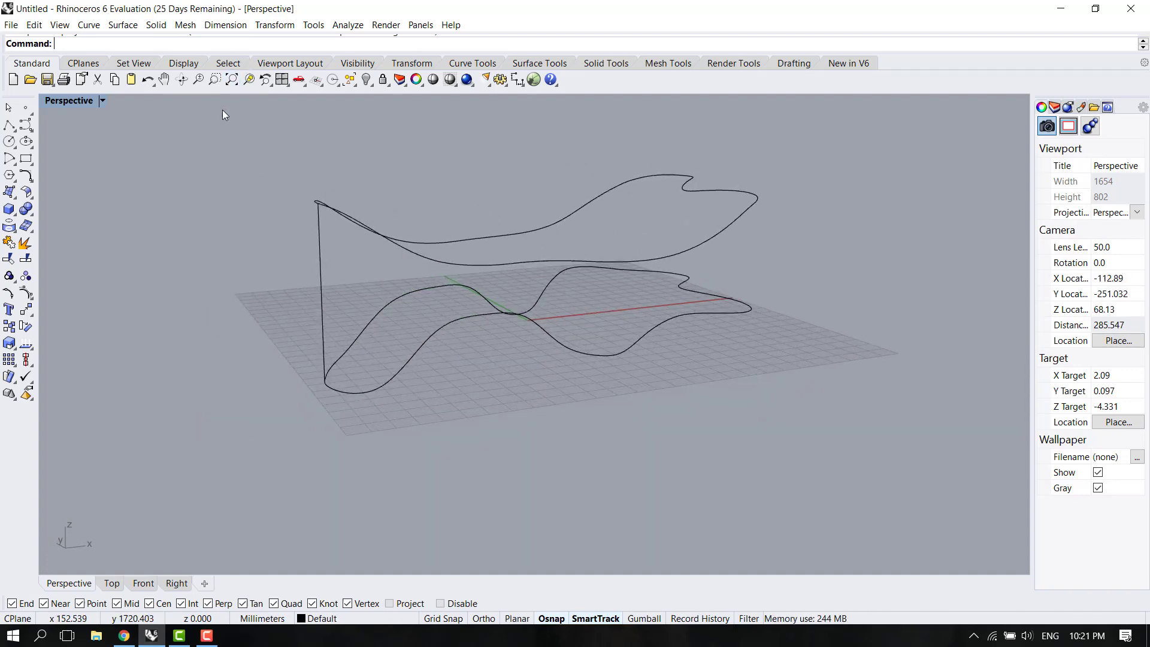
- Launch Sweep2 to sweep the connecting line along both wavy 3D curves
type("Sweep2")
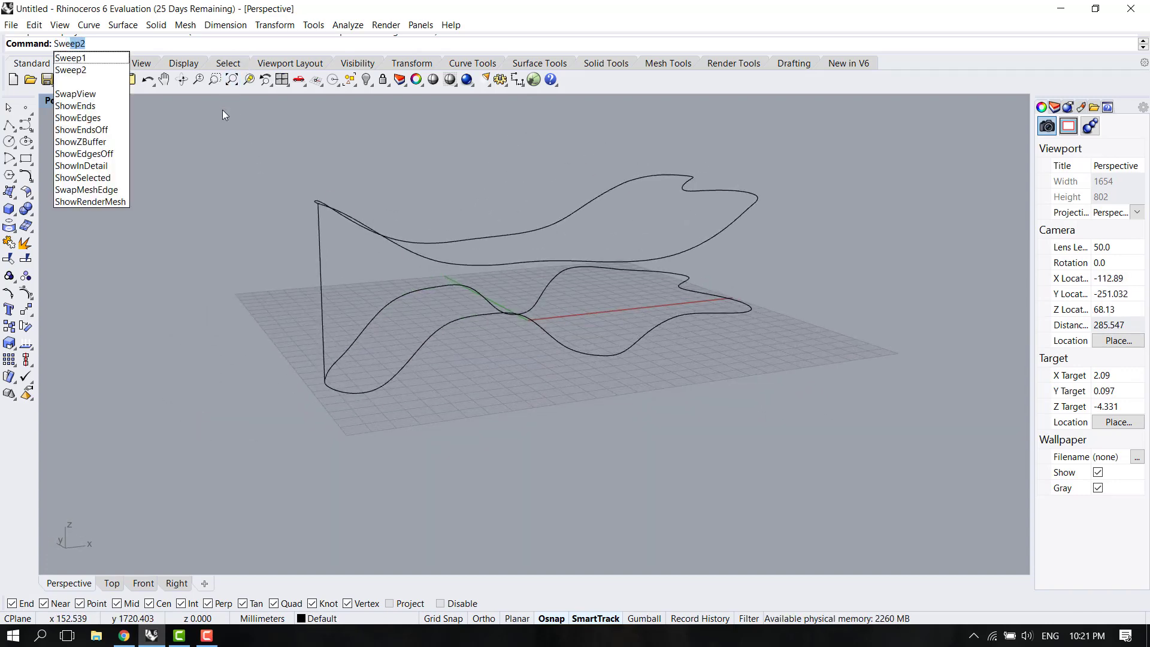
left_click(72, 71)
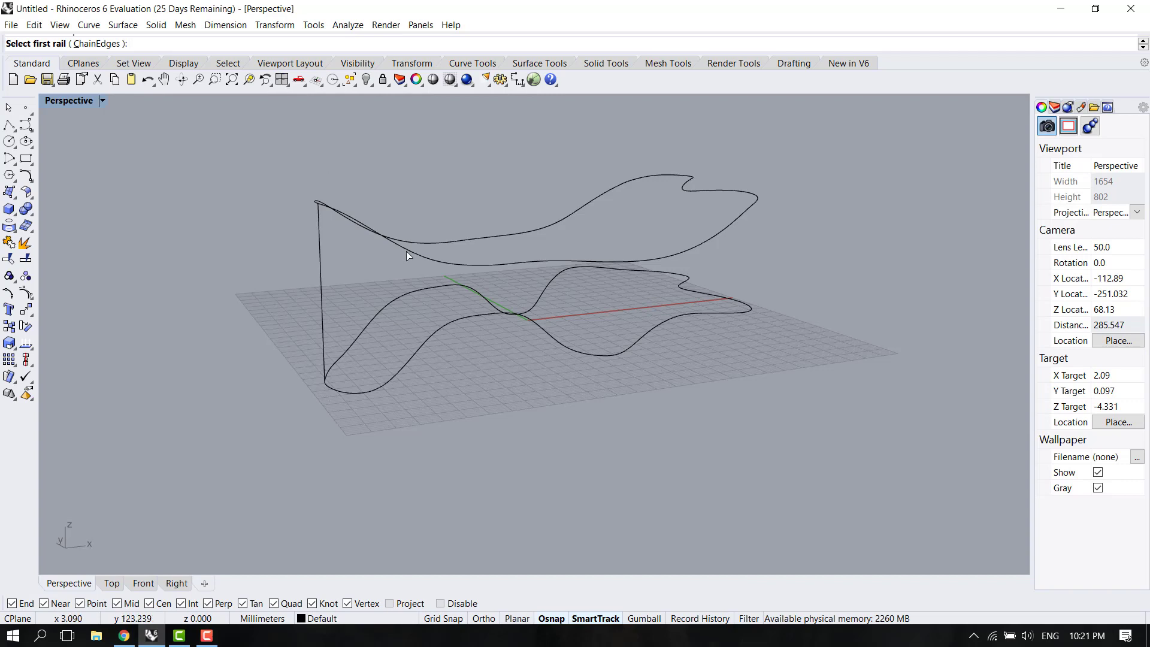
mouse_move(444, 269)
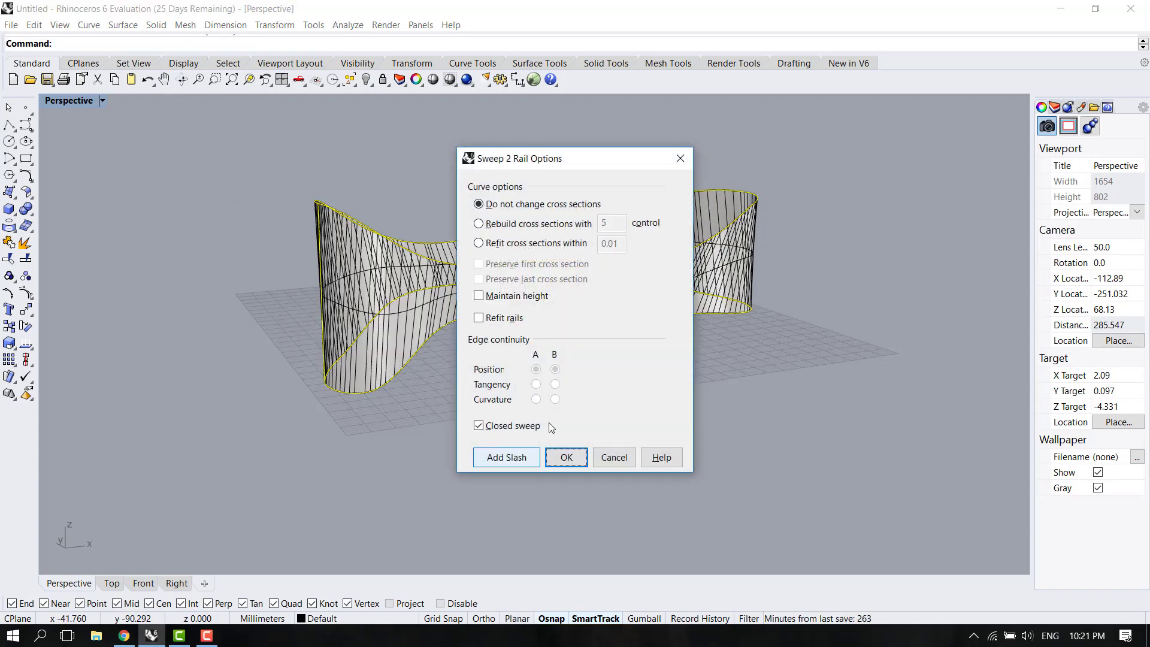
- Confirm the Sweep 2 Rail Options and orbit around the closed wavy ribbon surface
left_click(566, 457)
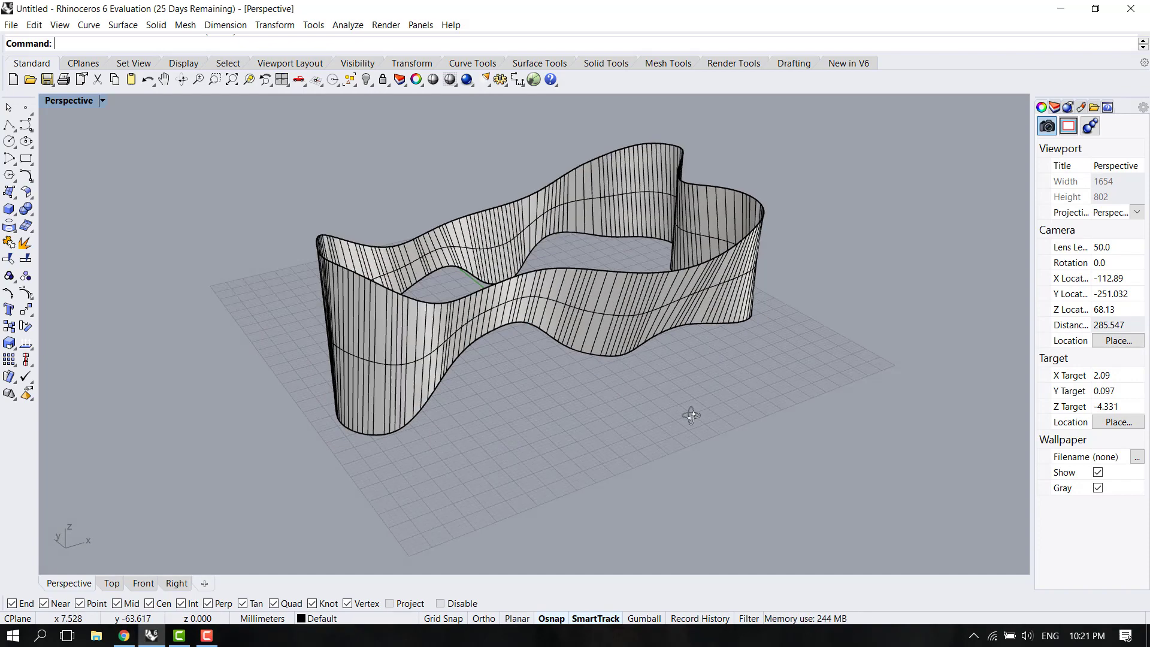
left_click_drag(689, 415, 1005, 372)
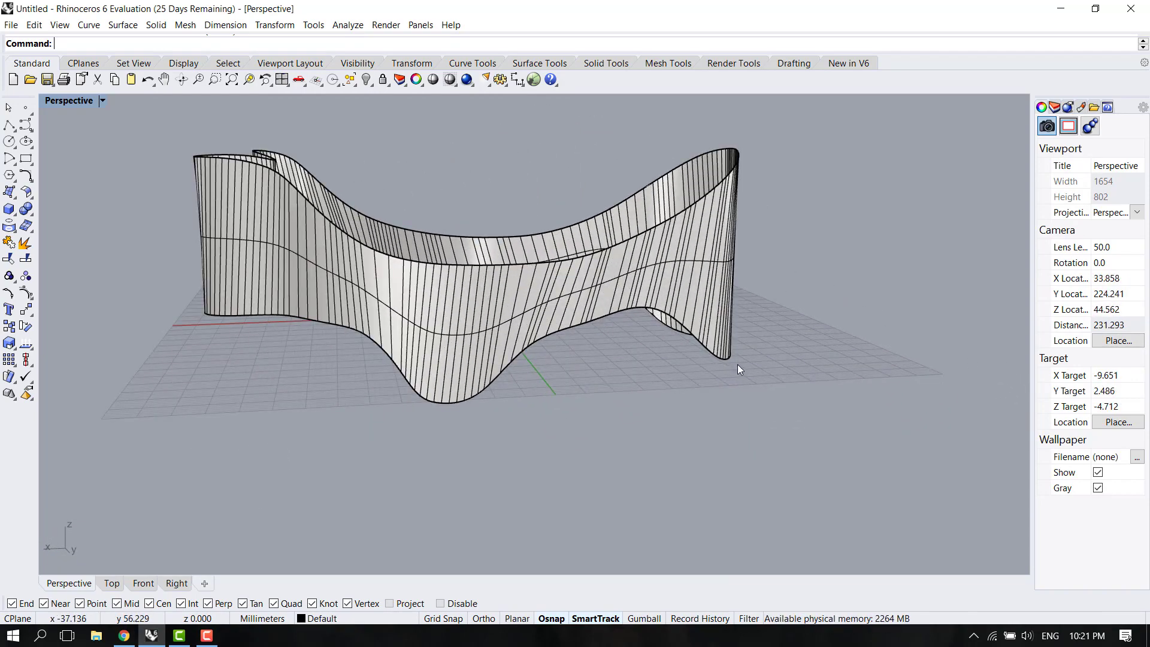
left_click_drag(739, 370, 715, 338)
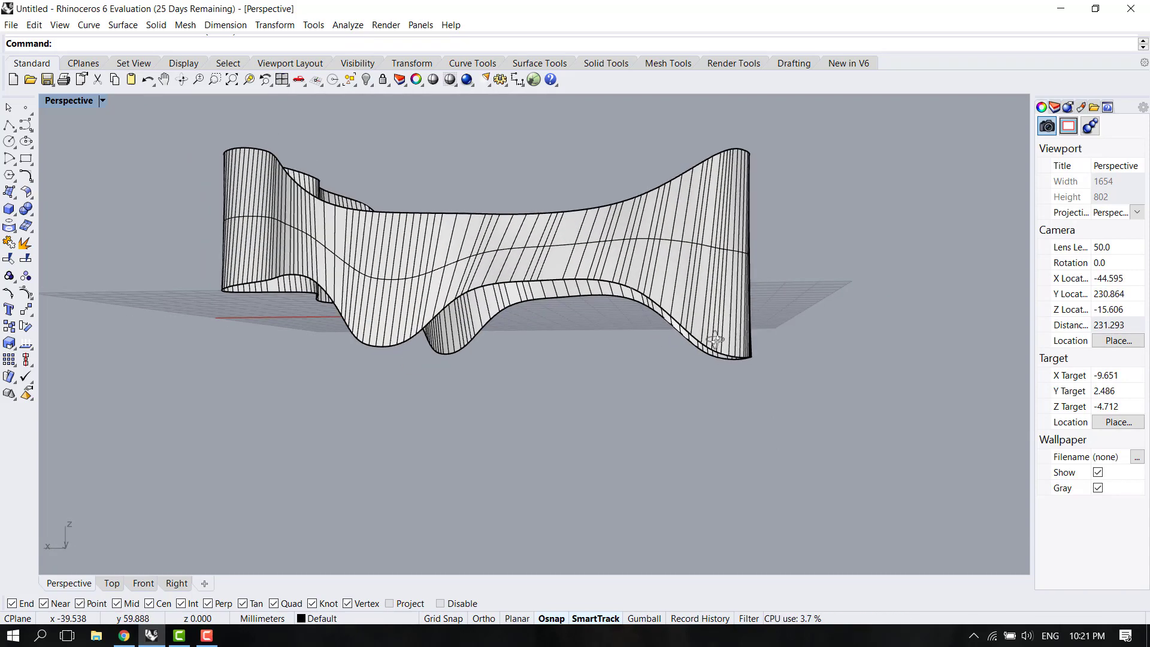
left_click_drag(715, 338, 605, 346)
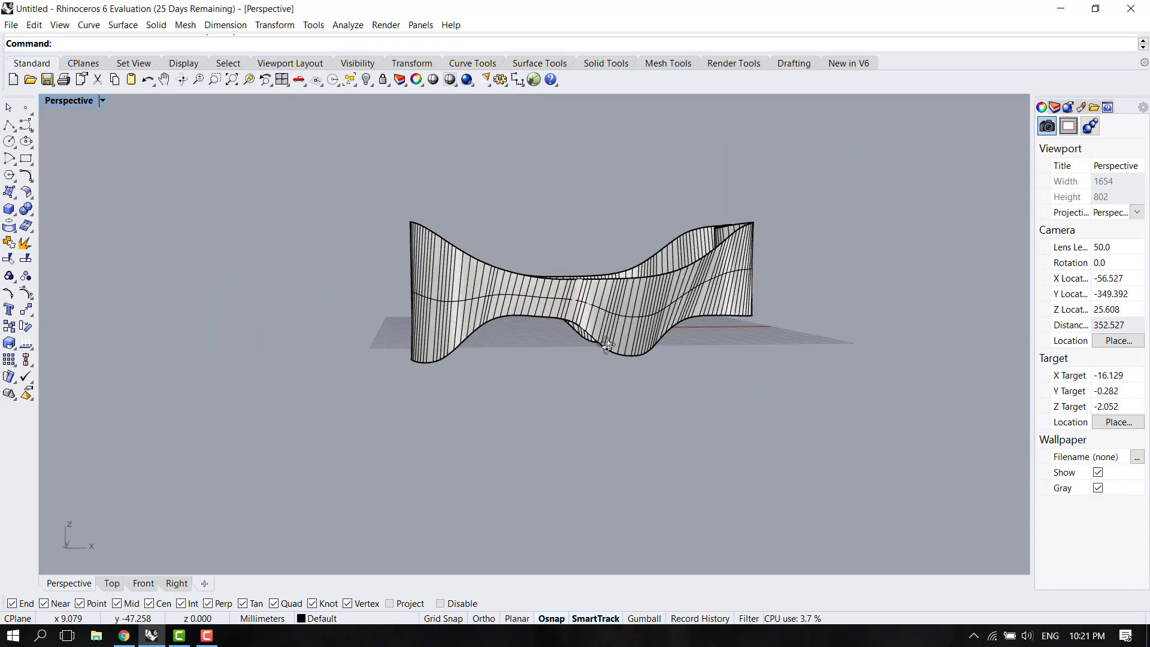